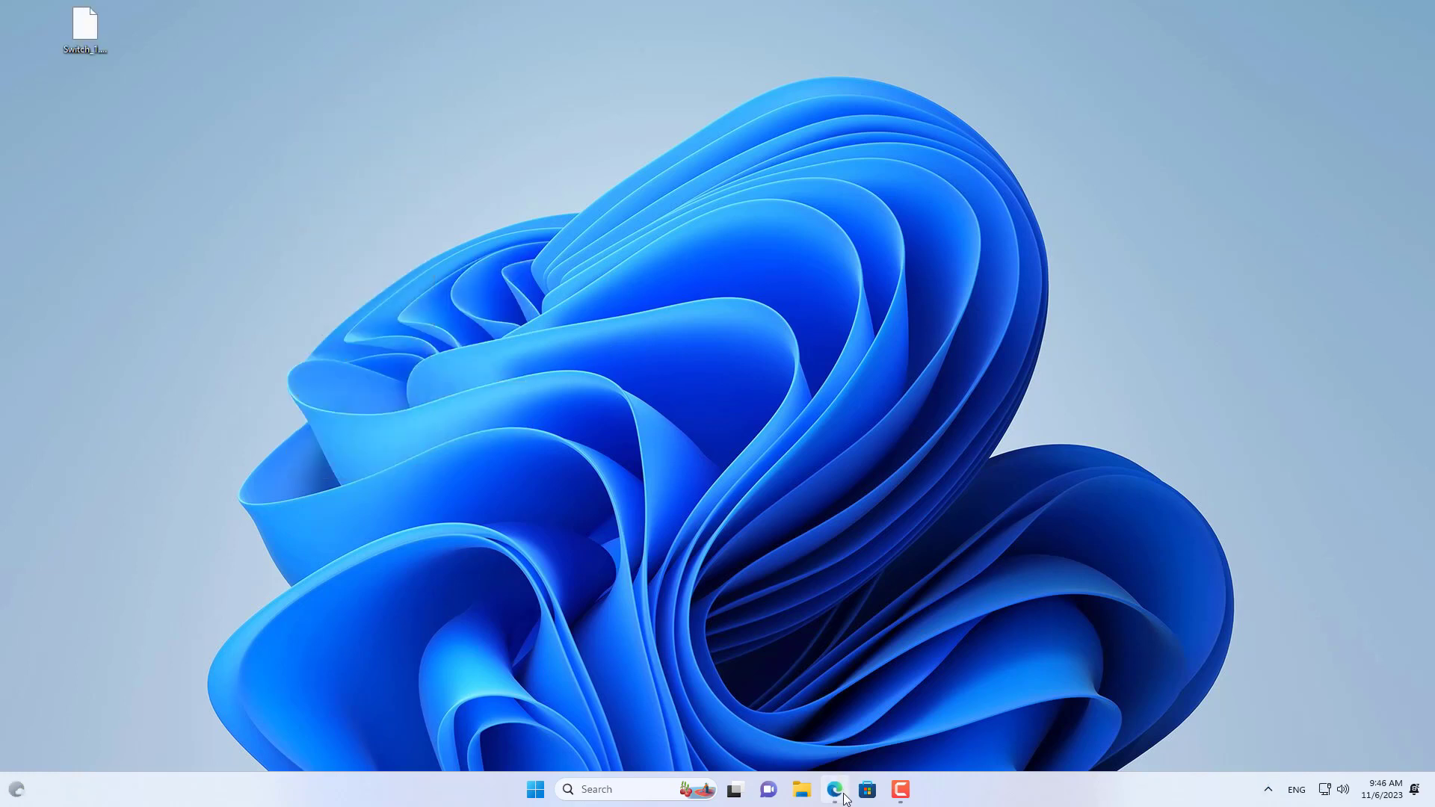
Download Rainmeter 4.5.18 from rainmeter.net in Edge and run its installer to completion.
{"action": "left_click", "coordinate": [841, 787]}
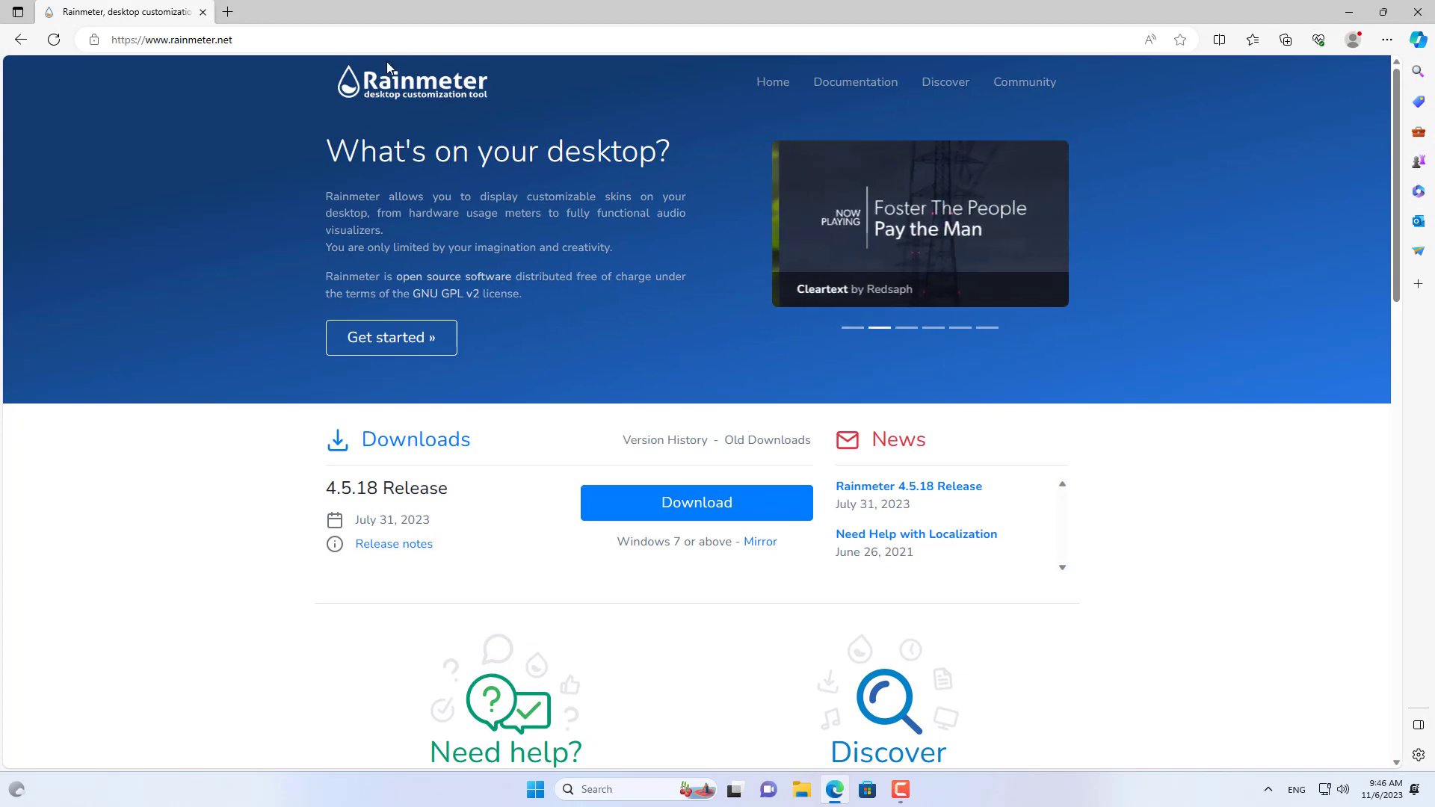
{"action": "left_click", "coordinate": [696, 503]}
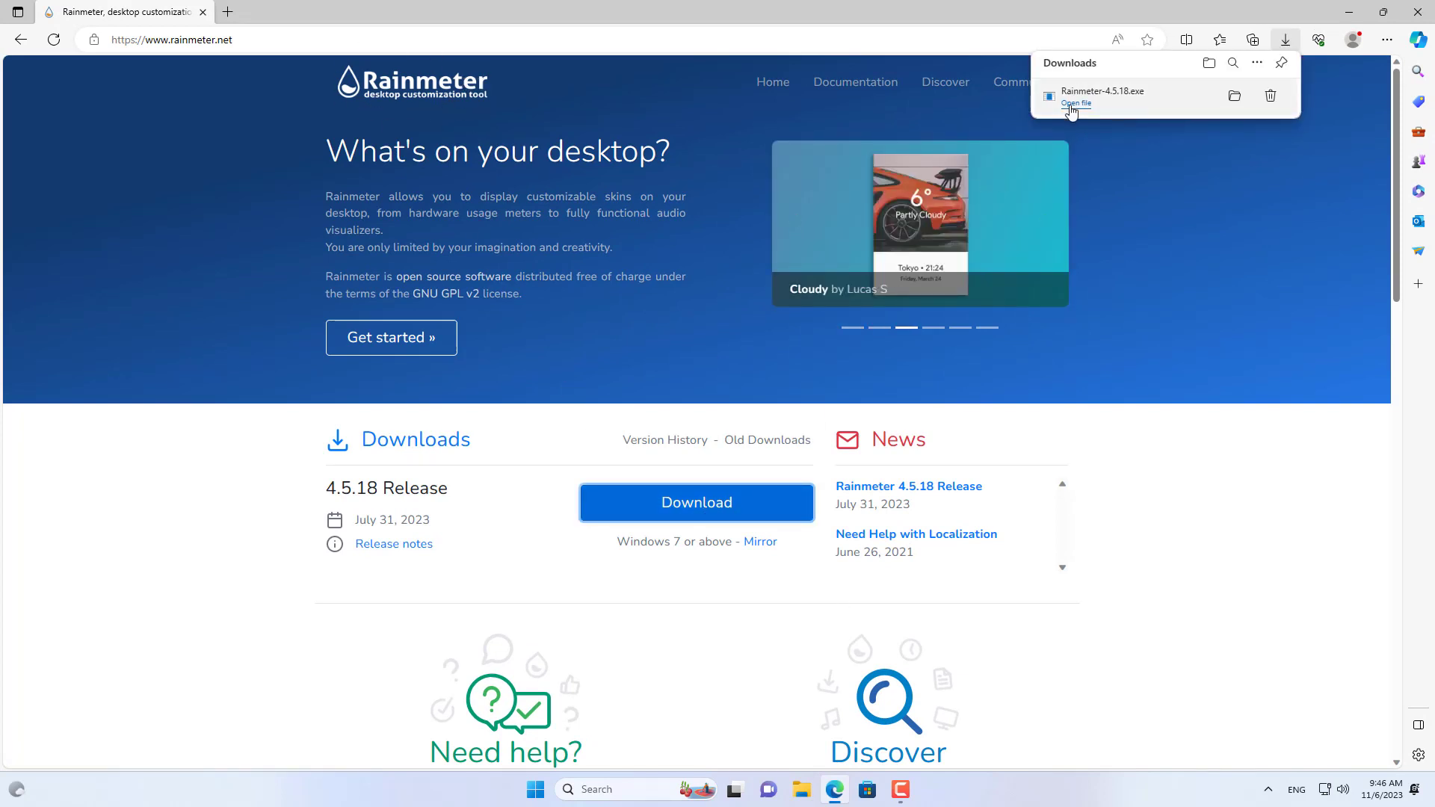
{"action": "left_click", "coordinate": [1076, 103]}
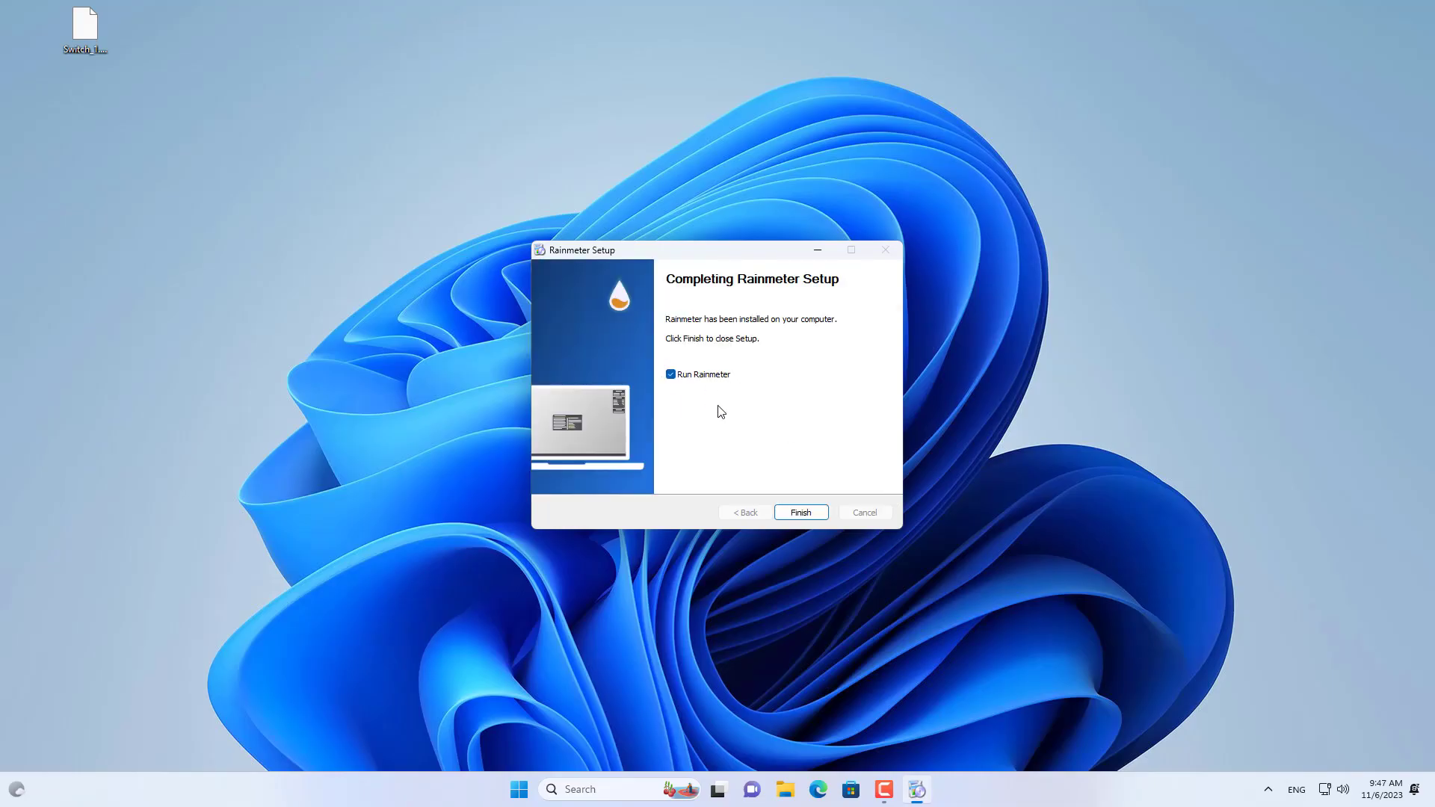
{"action": "left_click", "coordinate": [801, 512]}
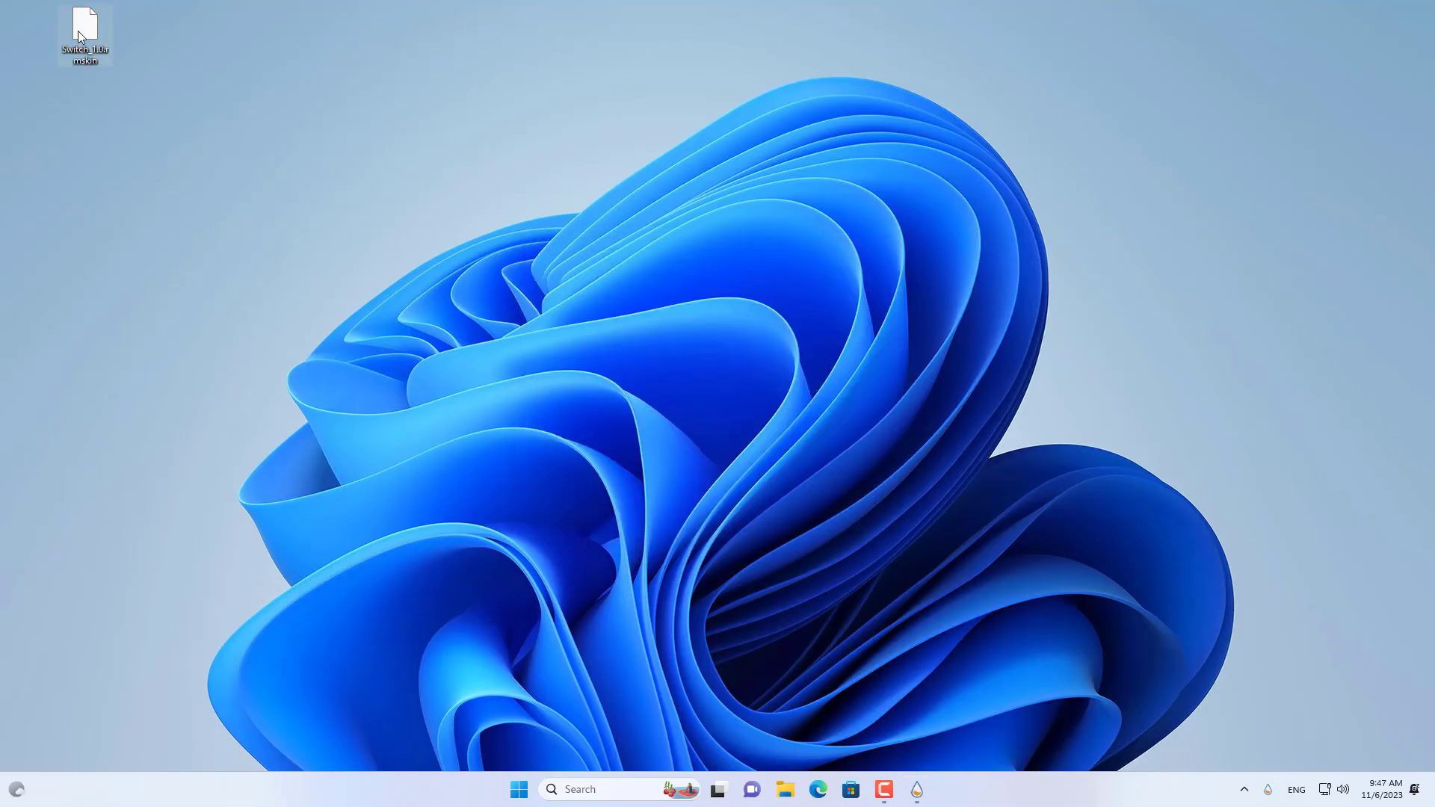
Install the Switch skin from the .rmskin package on the desktop.
{"action": "left_click_drag", "start_coordinate": [84, 35], "coordinate": [199, 108]}
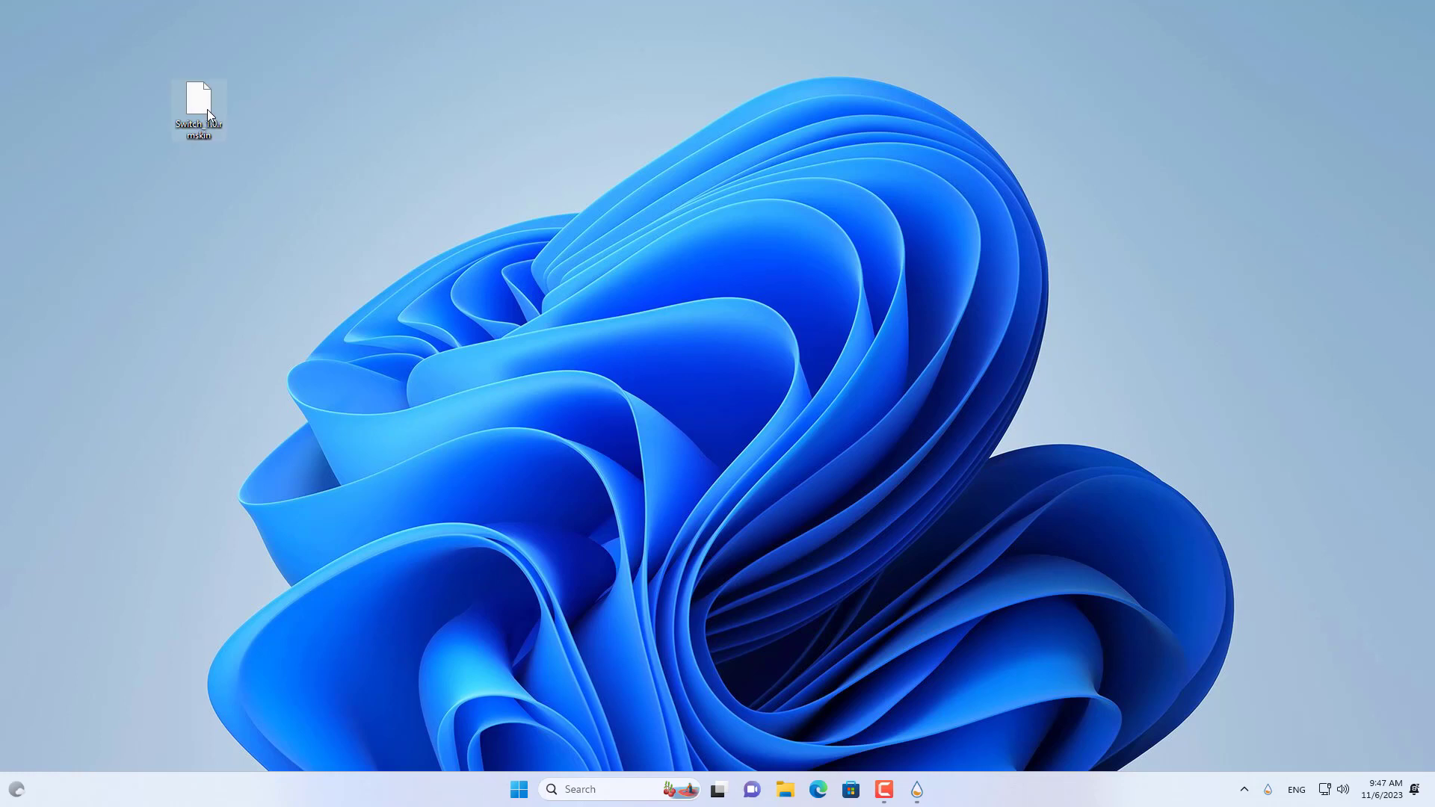
{"action": "double_click", "coordinate": [198, 97]}
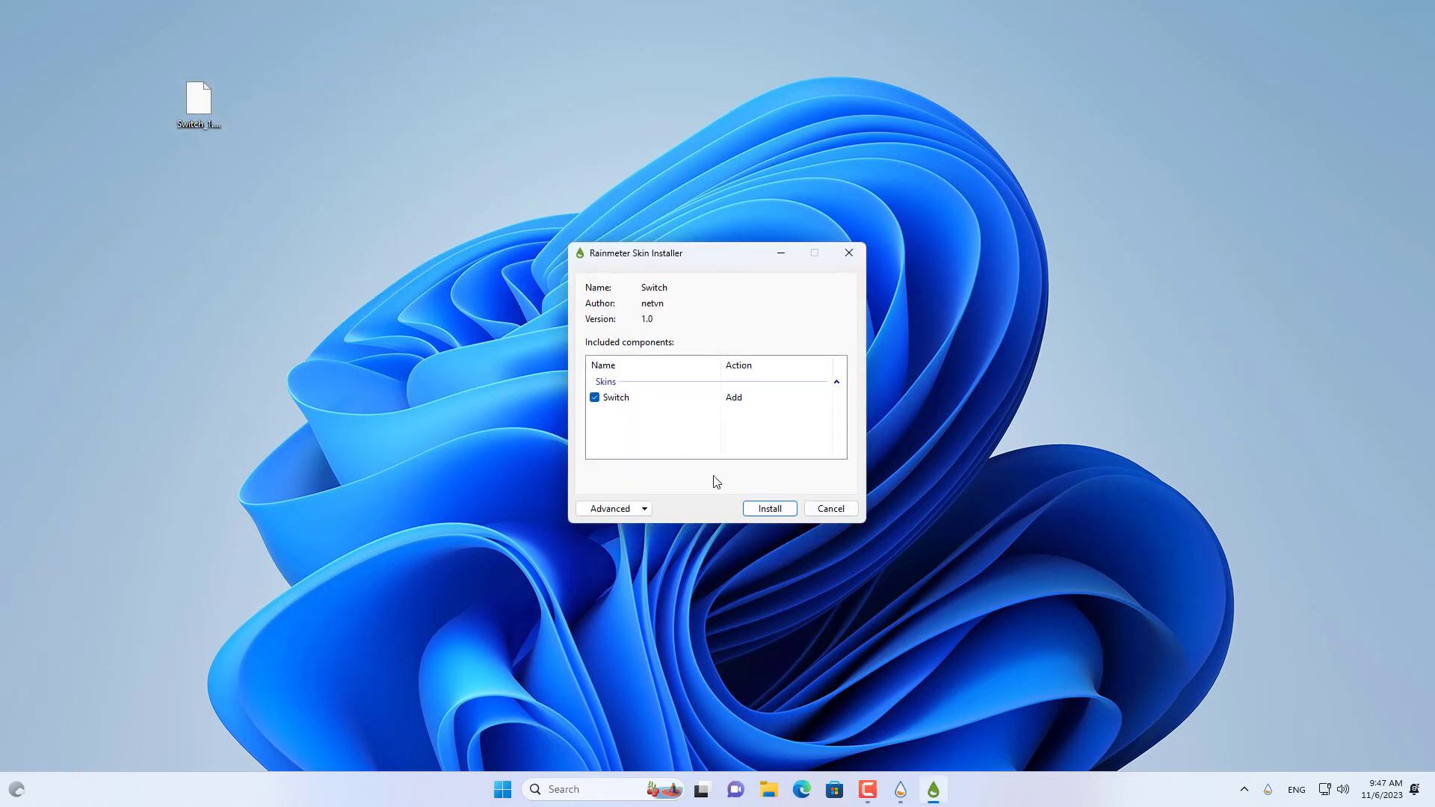
{"action": "left_click", "coordinate": [769, 508]}
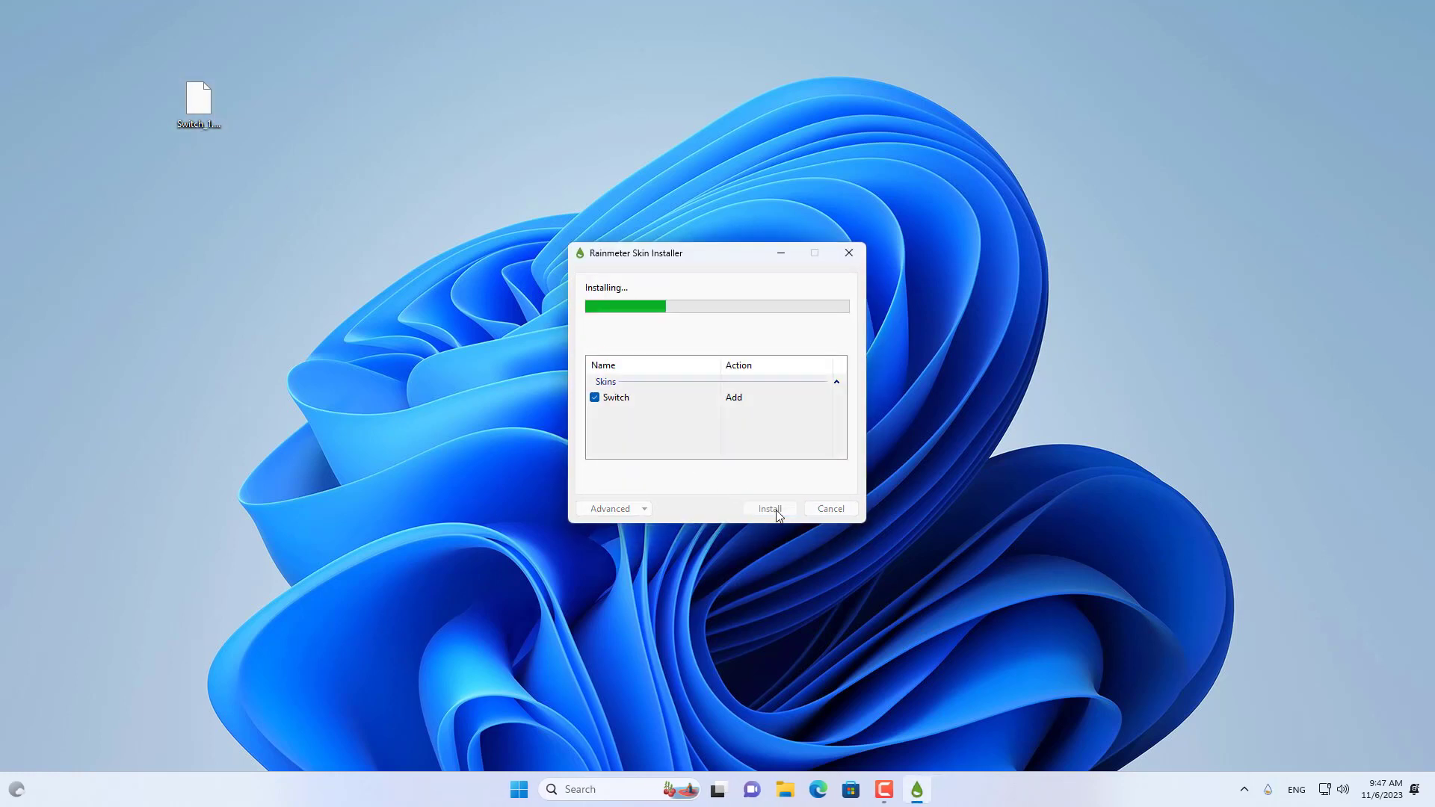
{"action": "left_click", "coordinate": [770, 508]}
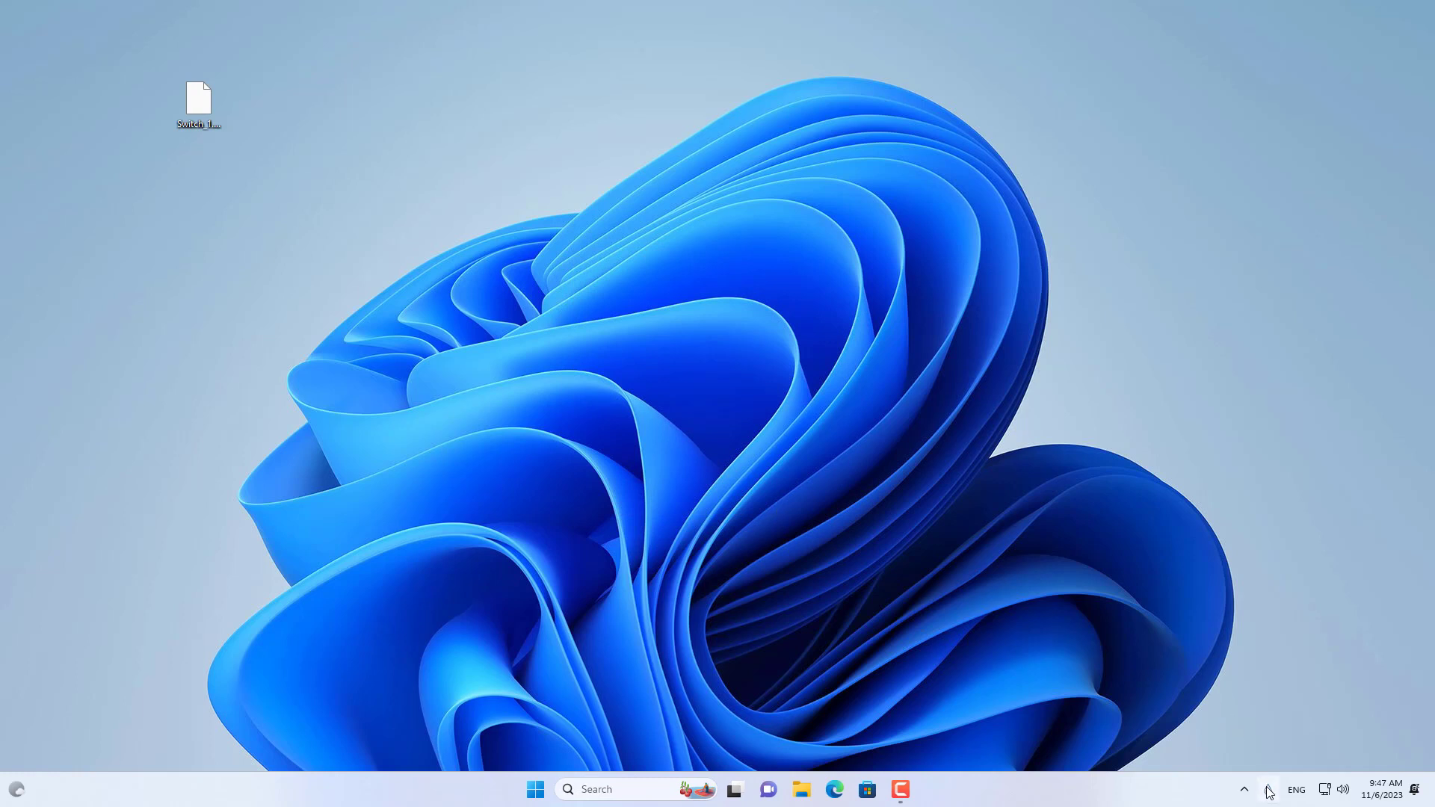
Open Manage Rainmeter from the tray, expand the Switch folder and select Switch.ini.
{"action": "left_click", "coordinate": [915, 790]}
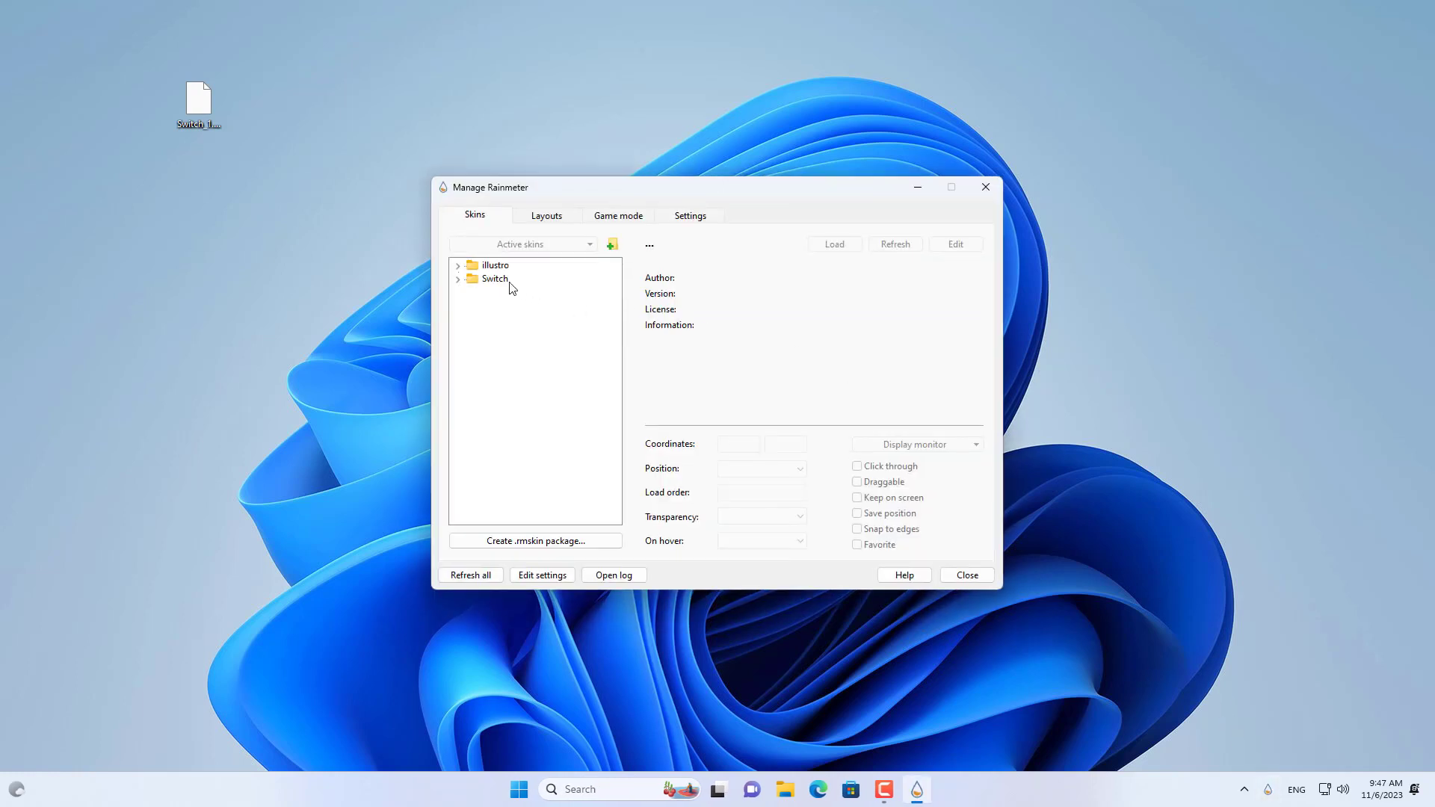
{"action": "left_click", "coordinate": [494, 278]}
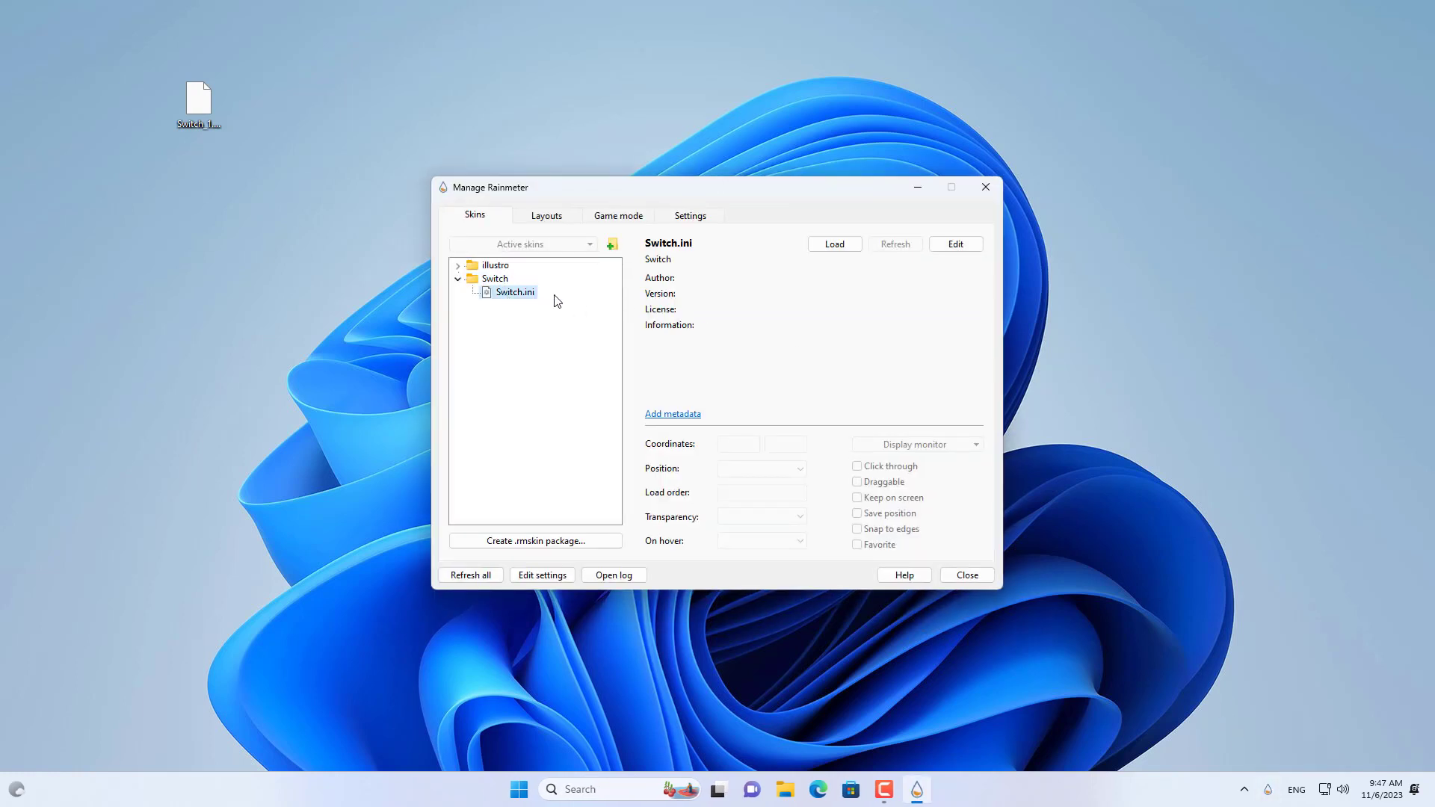
{"action": "left_click", "coordinate": [834, 244]}
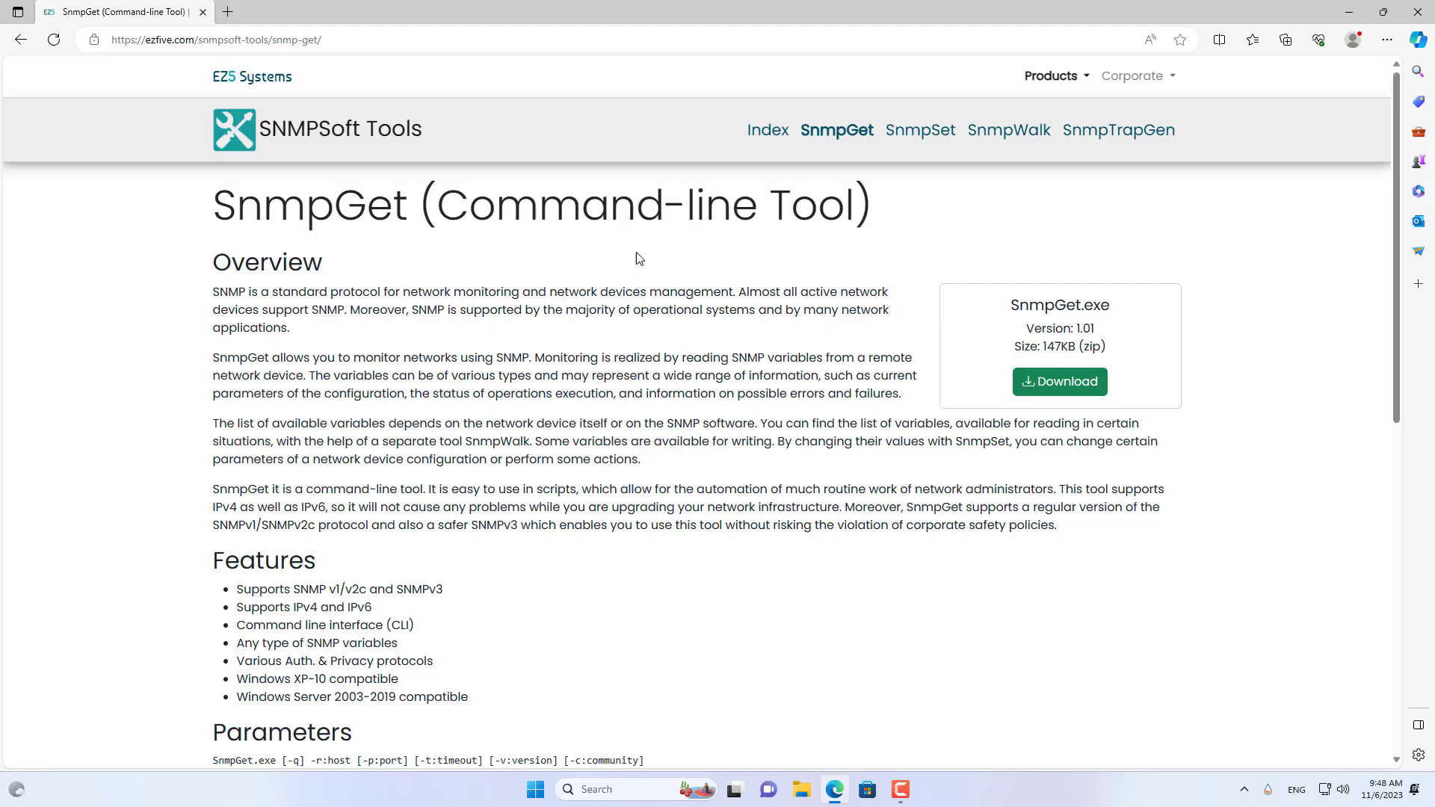
Download SnmpGet.zip from the ezfive SnmpGet page.
{"action": "left_click_drag", "start_coordinate": [212, 204], "coordinate": [698, 204]}
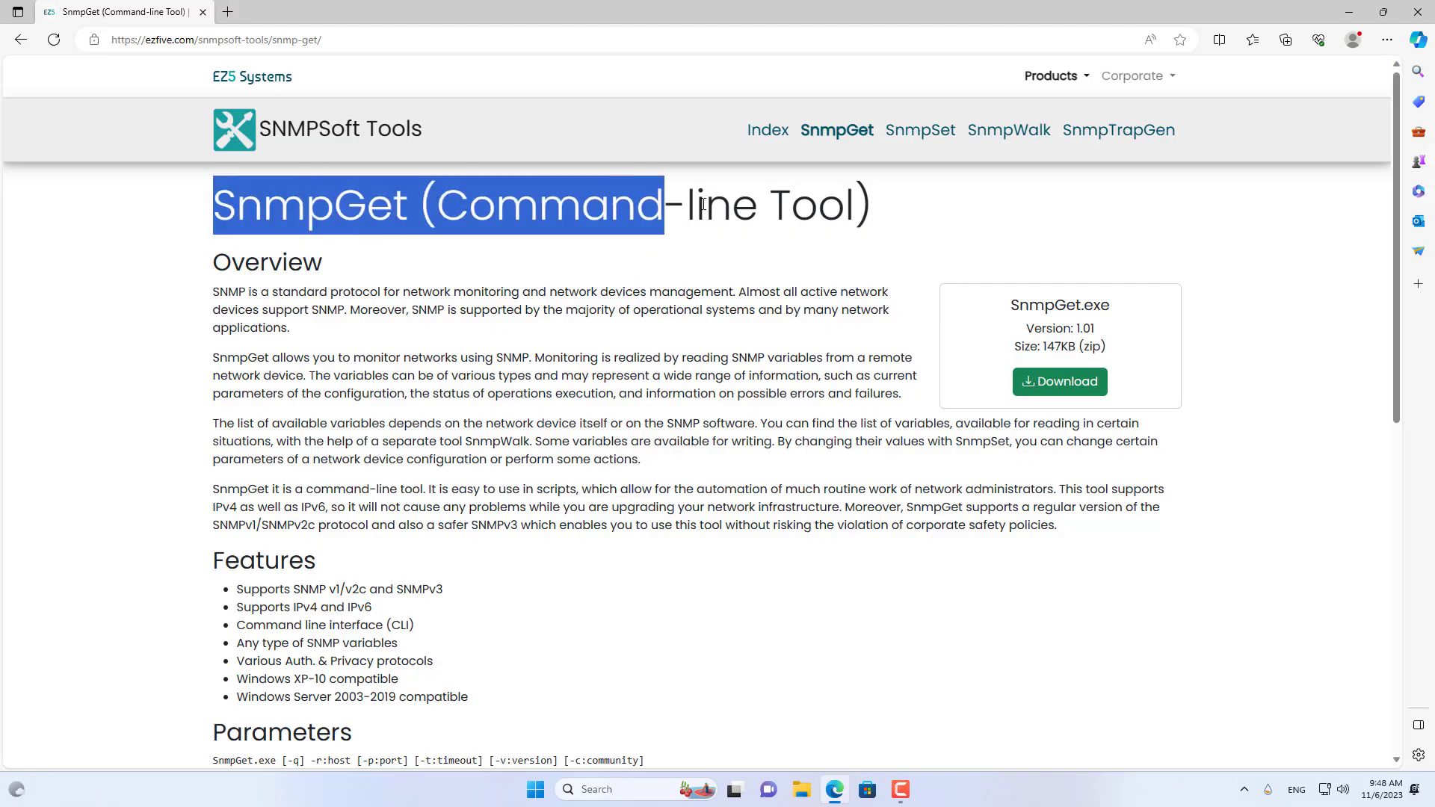
{"action": "left_click", "coordinate": [827, 314]}
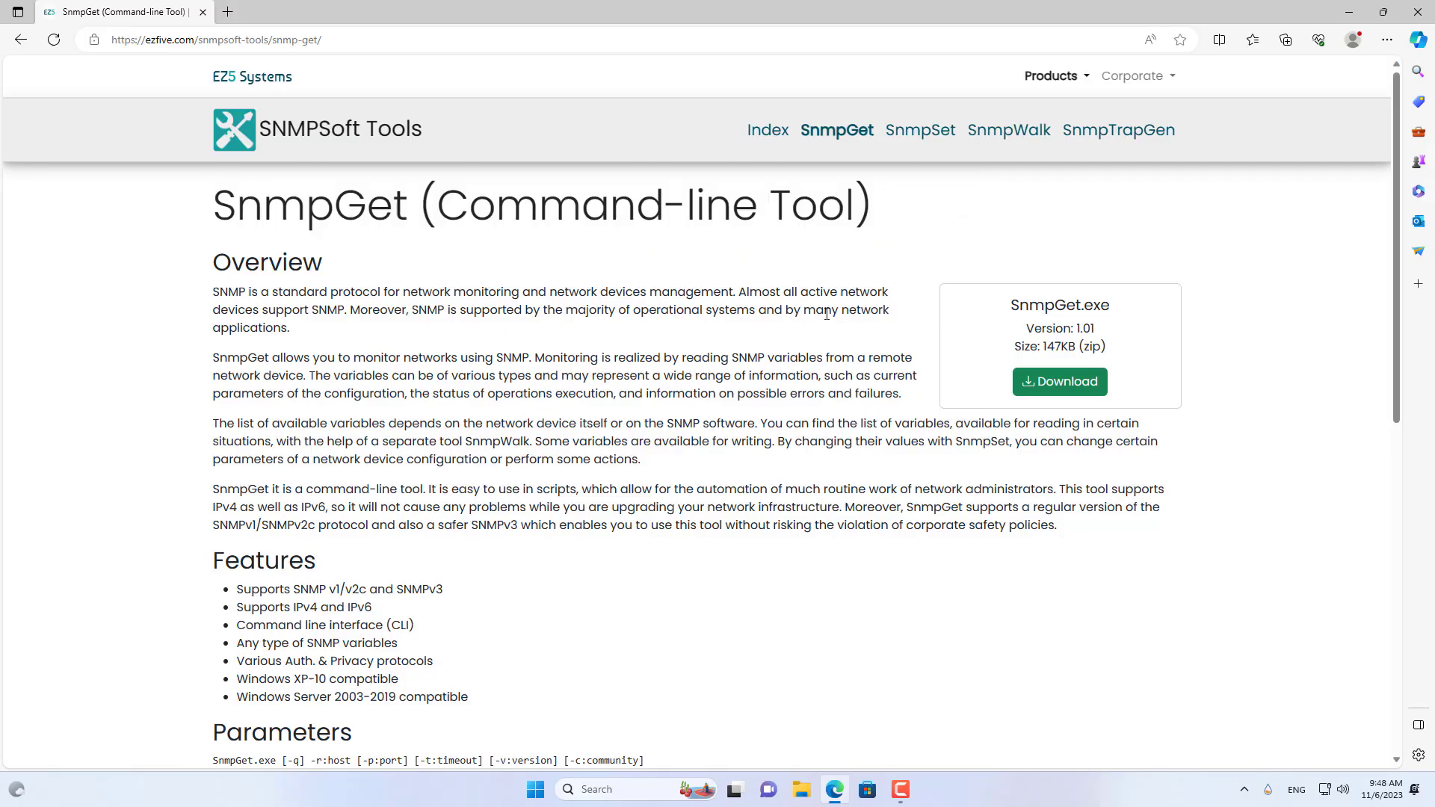
{"action": "left_click", "coordinate": [1283, 40]}
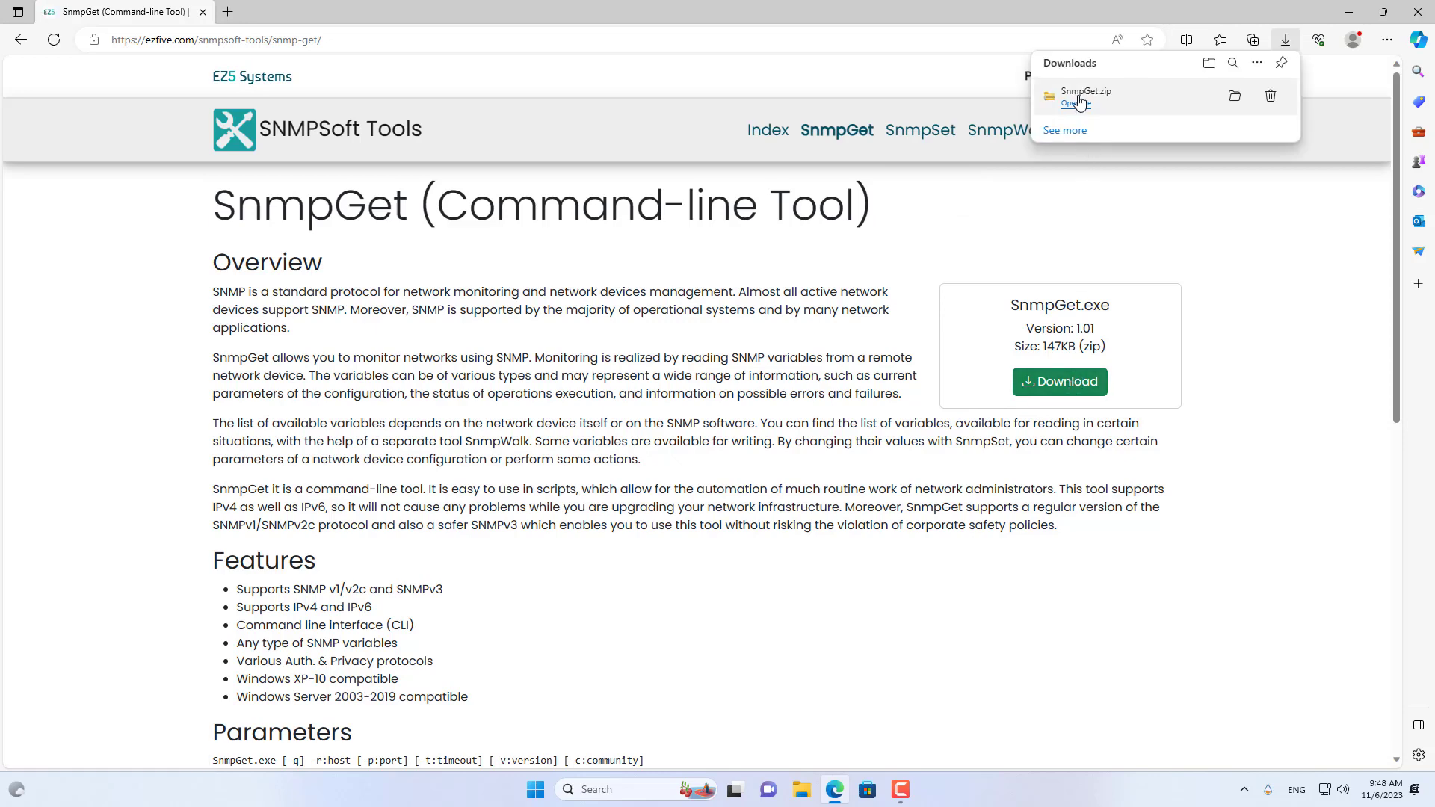
Move the extracted SnmpGet files to the C: drive, then open Switch.ini in Notepad.
{"action": "left_click", "coordinate": [1077, 102]}
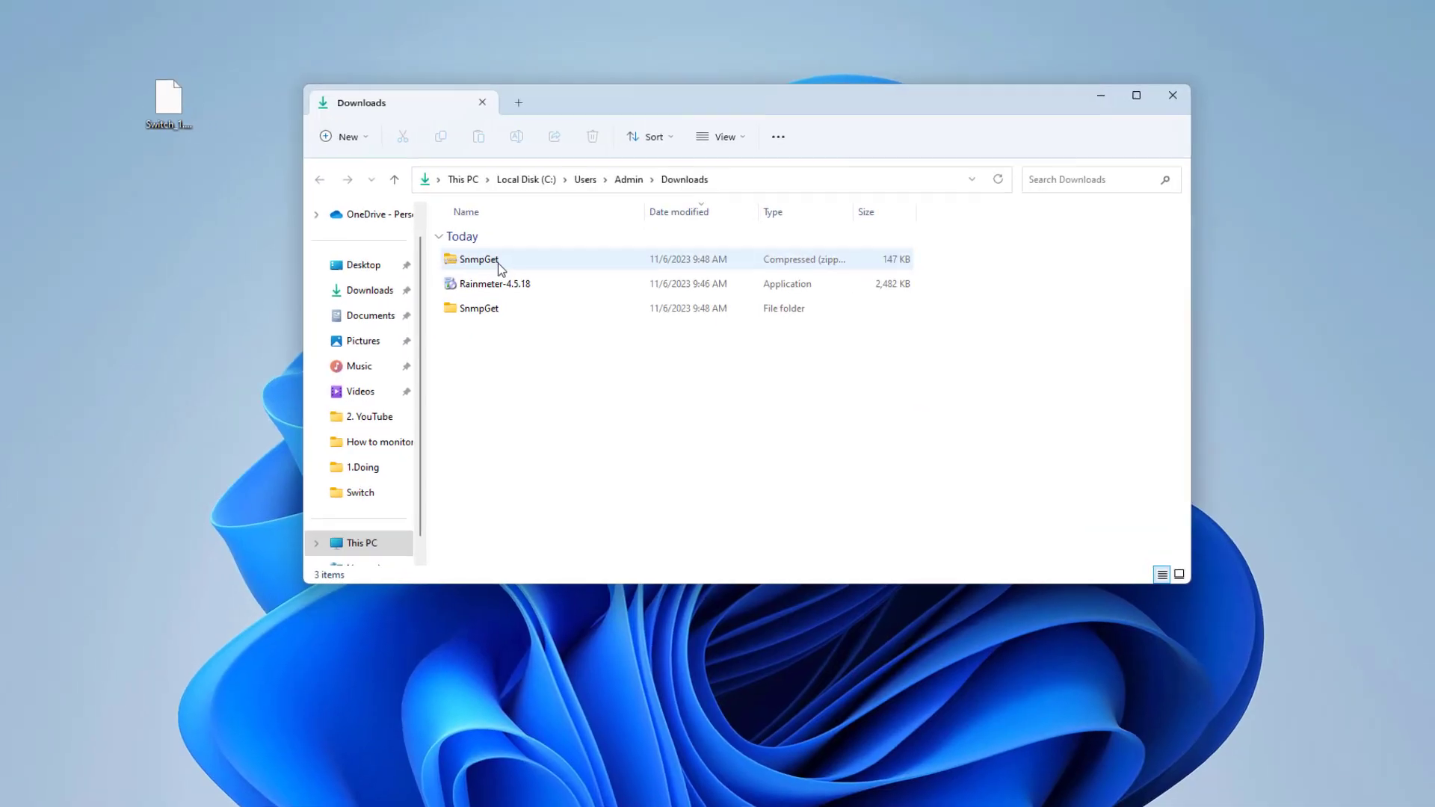
{"action": "double_click", "coordinate": [479, 259]}
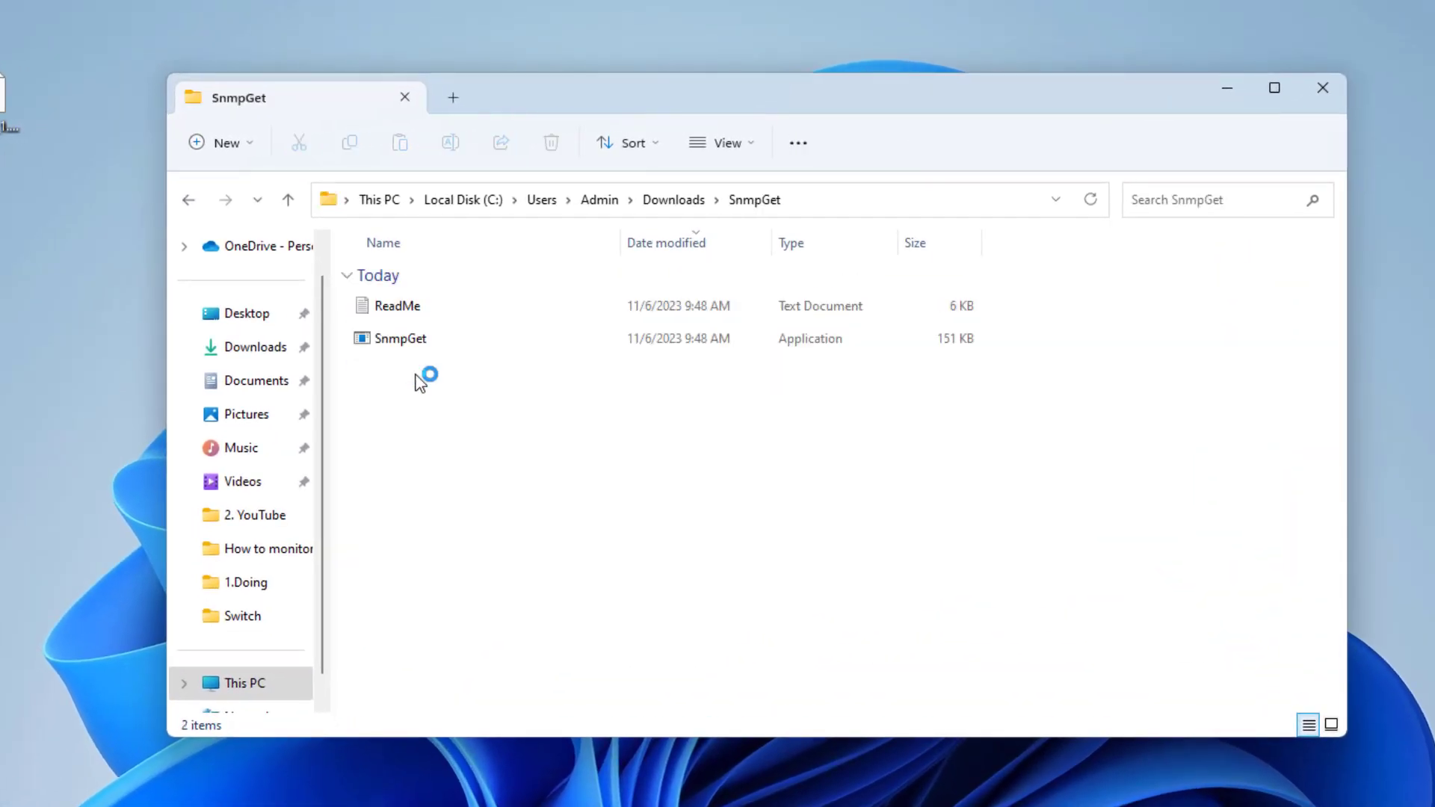
{"action": "left_click", "coordinate": [672, 199]}
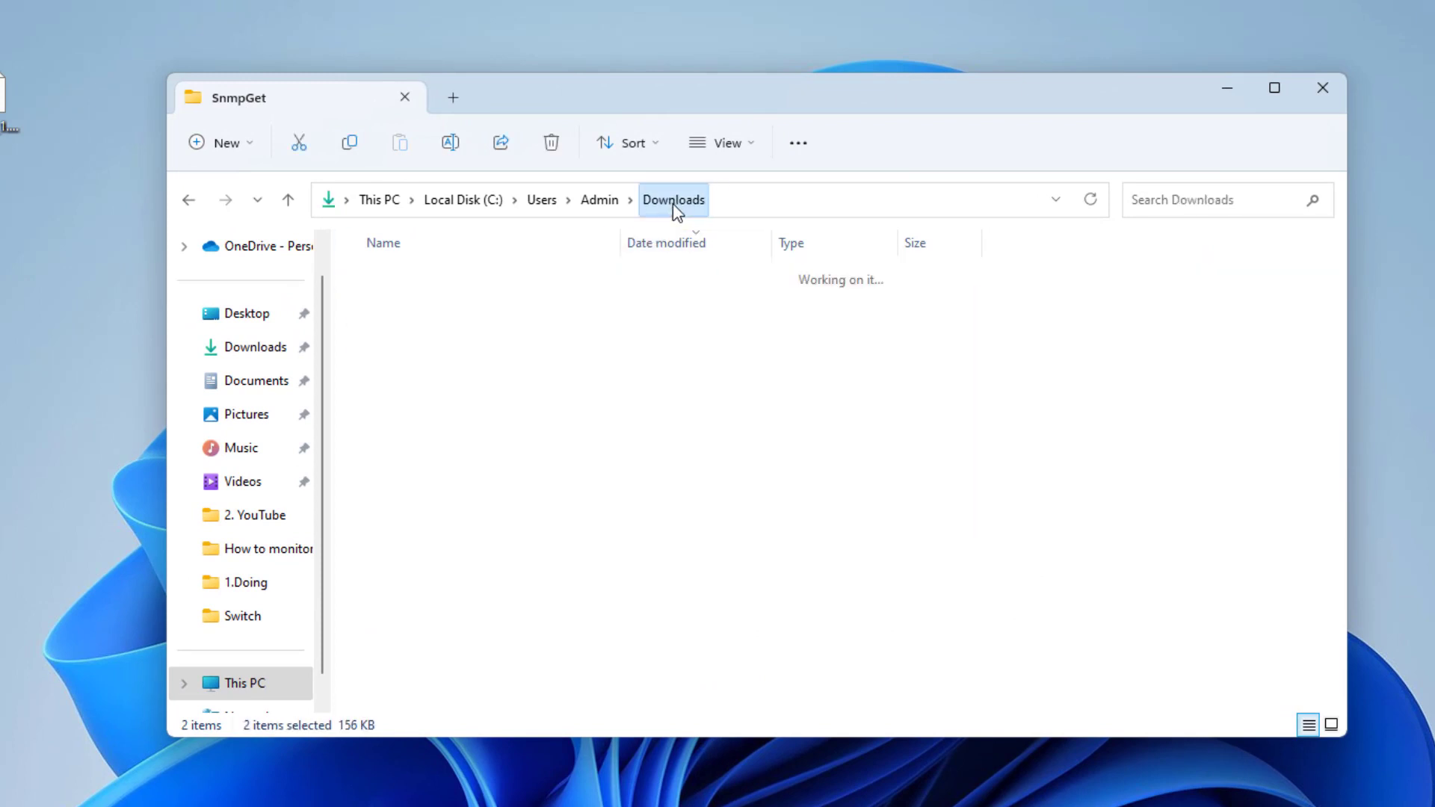
{"action": "right_click", "coordinate": [400, 371]}
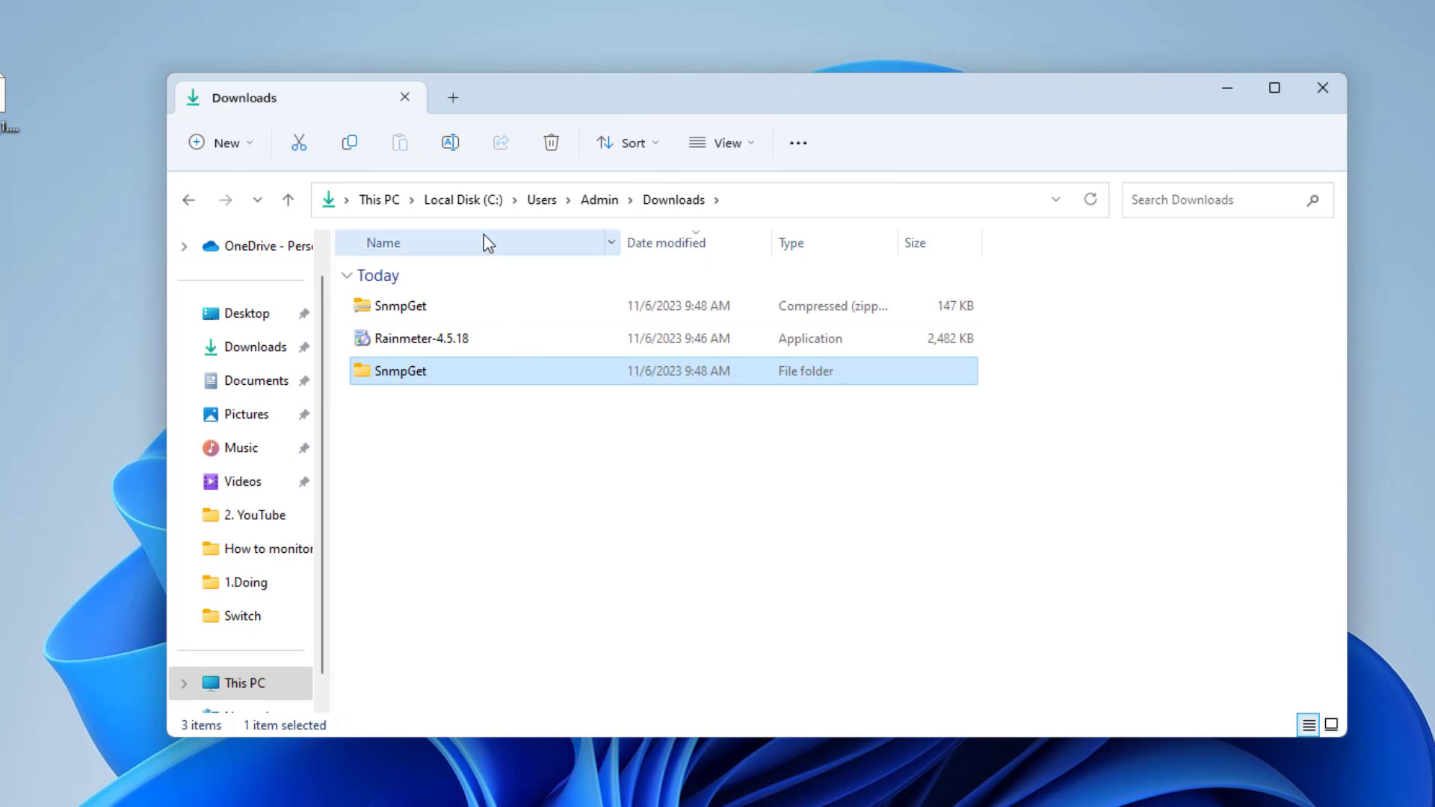
{"action": "left_click", "coordinate": [462, 201]}
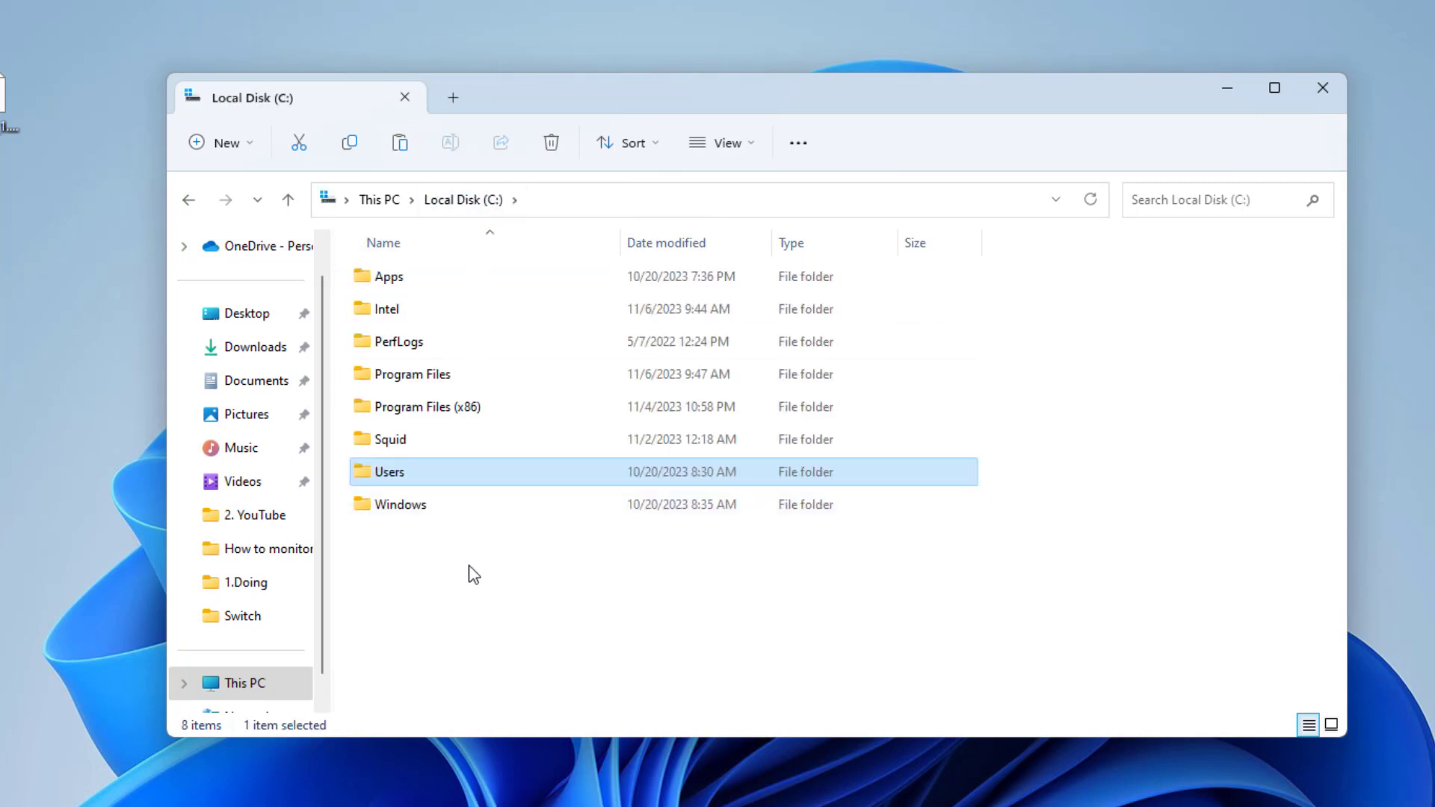
{"action": "left_click", "coordinate": [500, 605]}
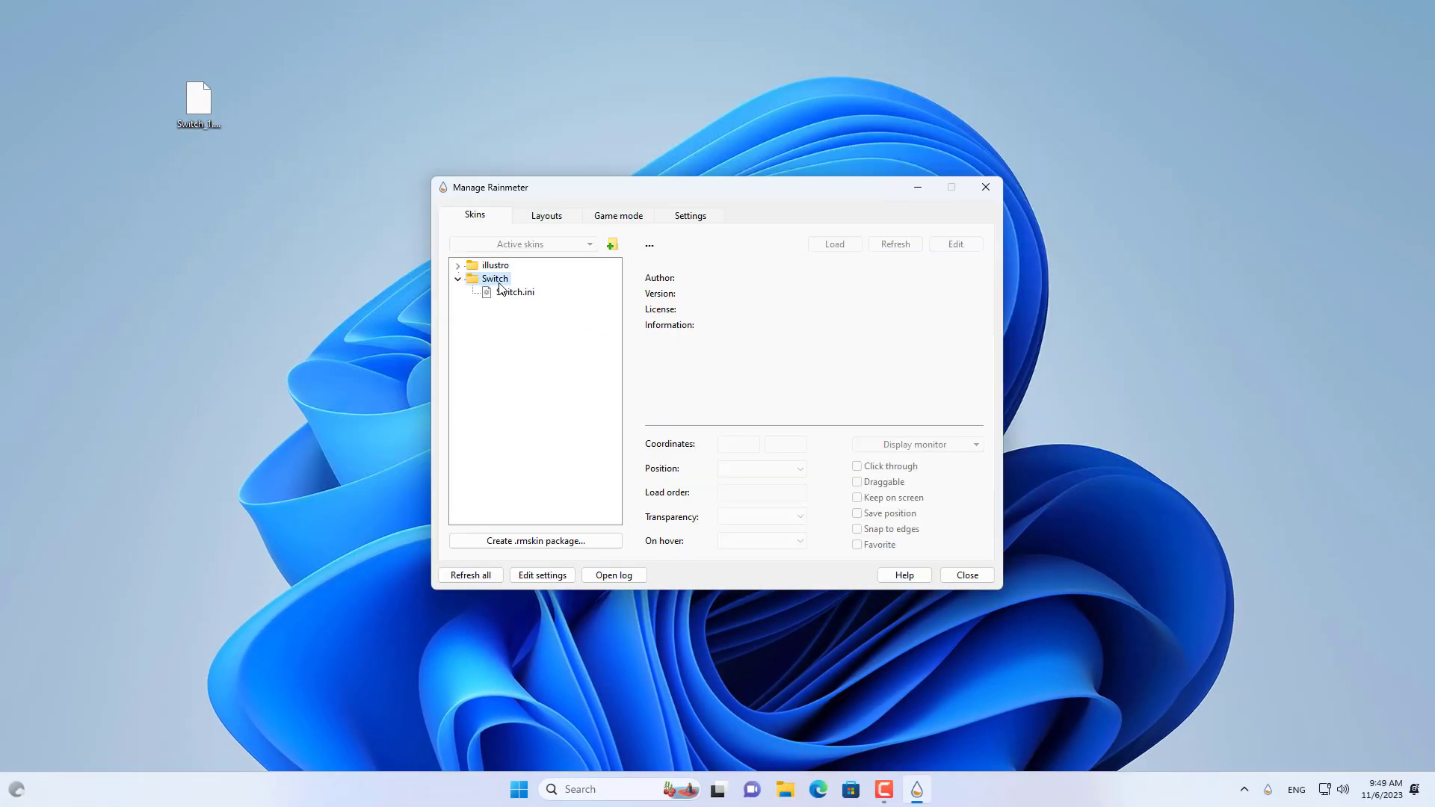
{"action": "left_click", "coordinate": [512, 292]}
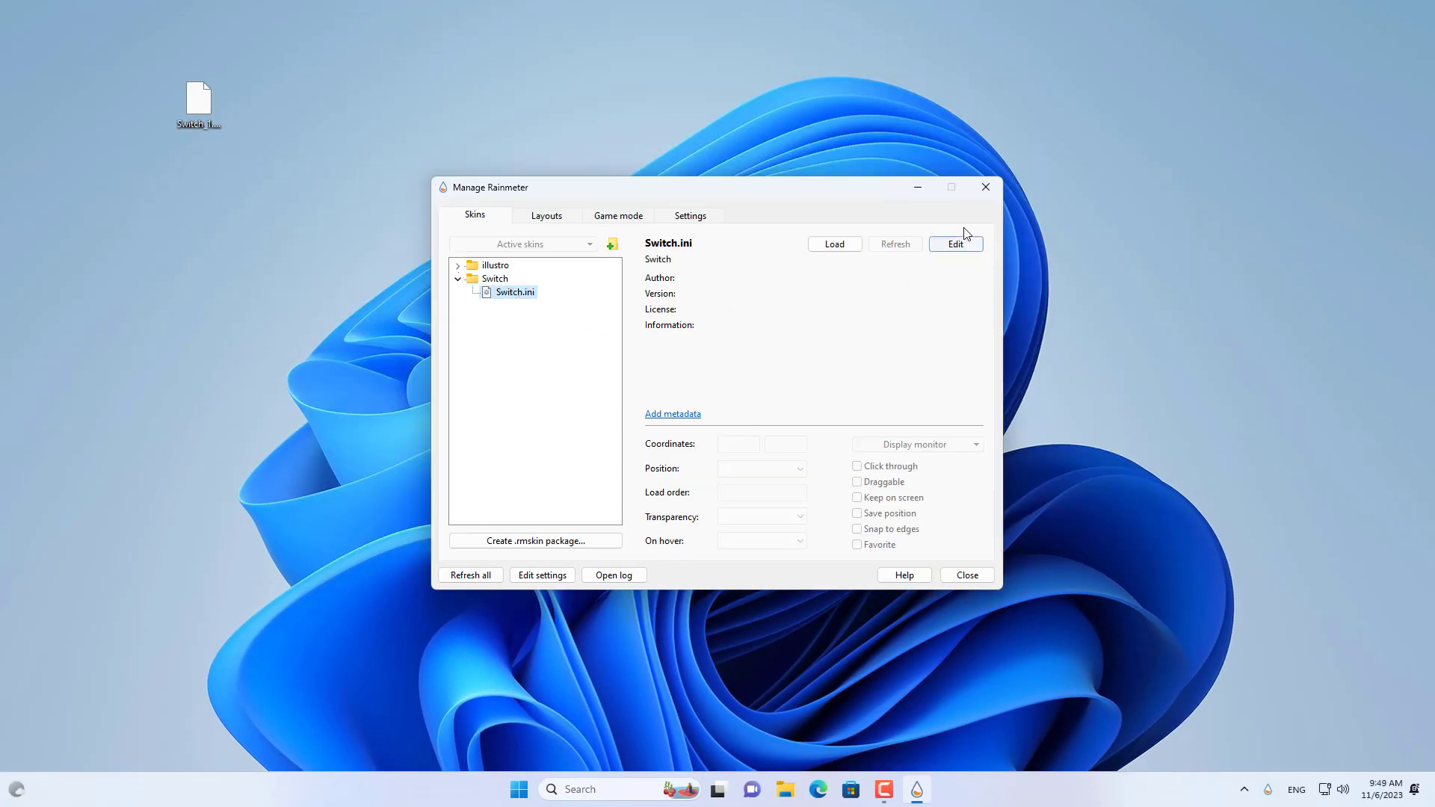
{"action": "left_click", "coordinate": [955, 243]}
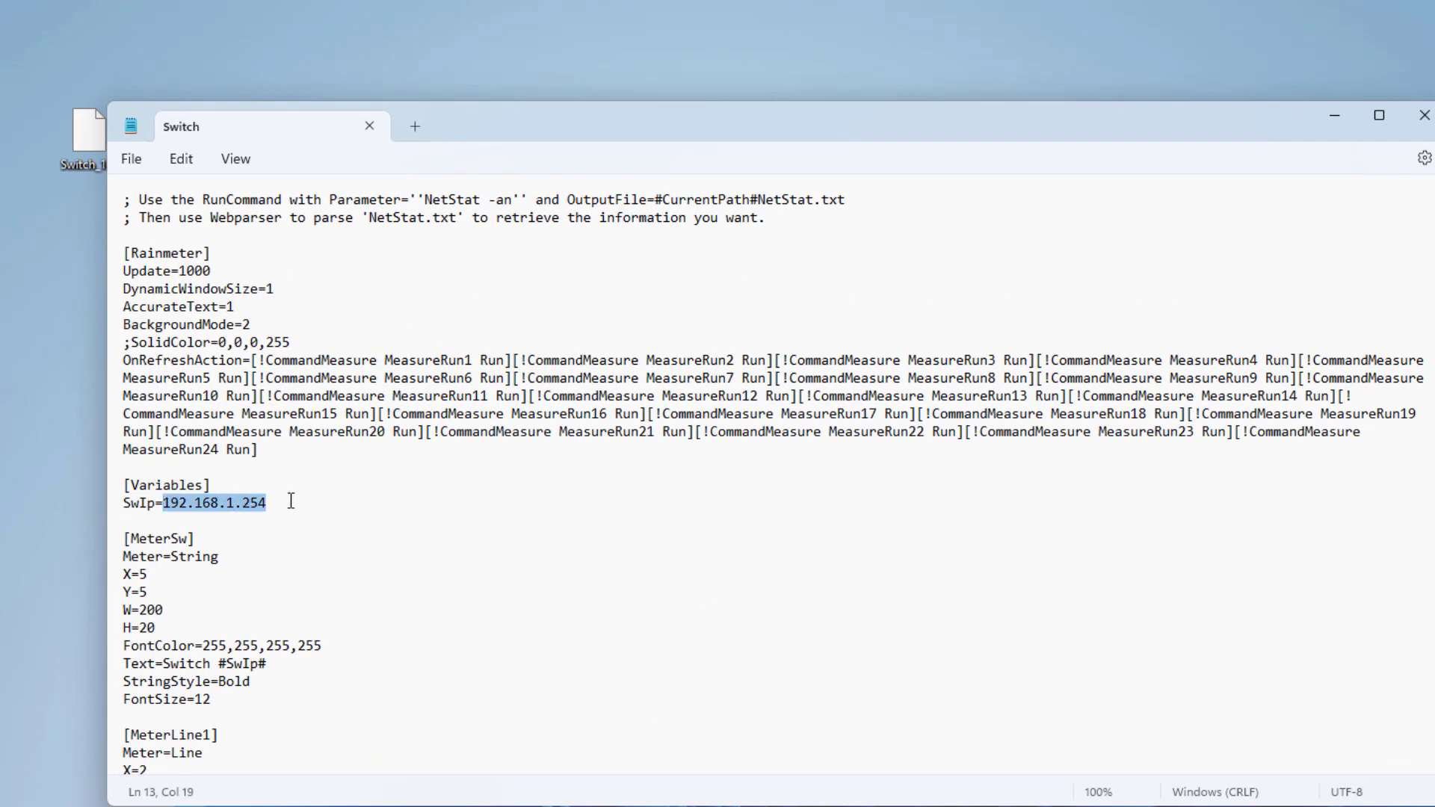
Replace the SwIp value 192.168.1.254 with 10.11.4.22 in Switch.ini.
{"action": "type", "text": "10.11.4.22"}
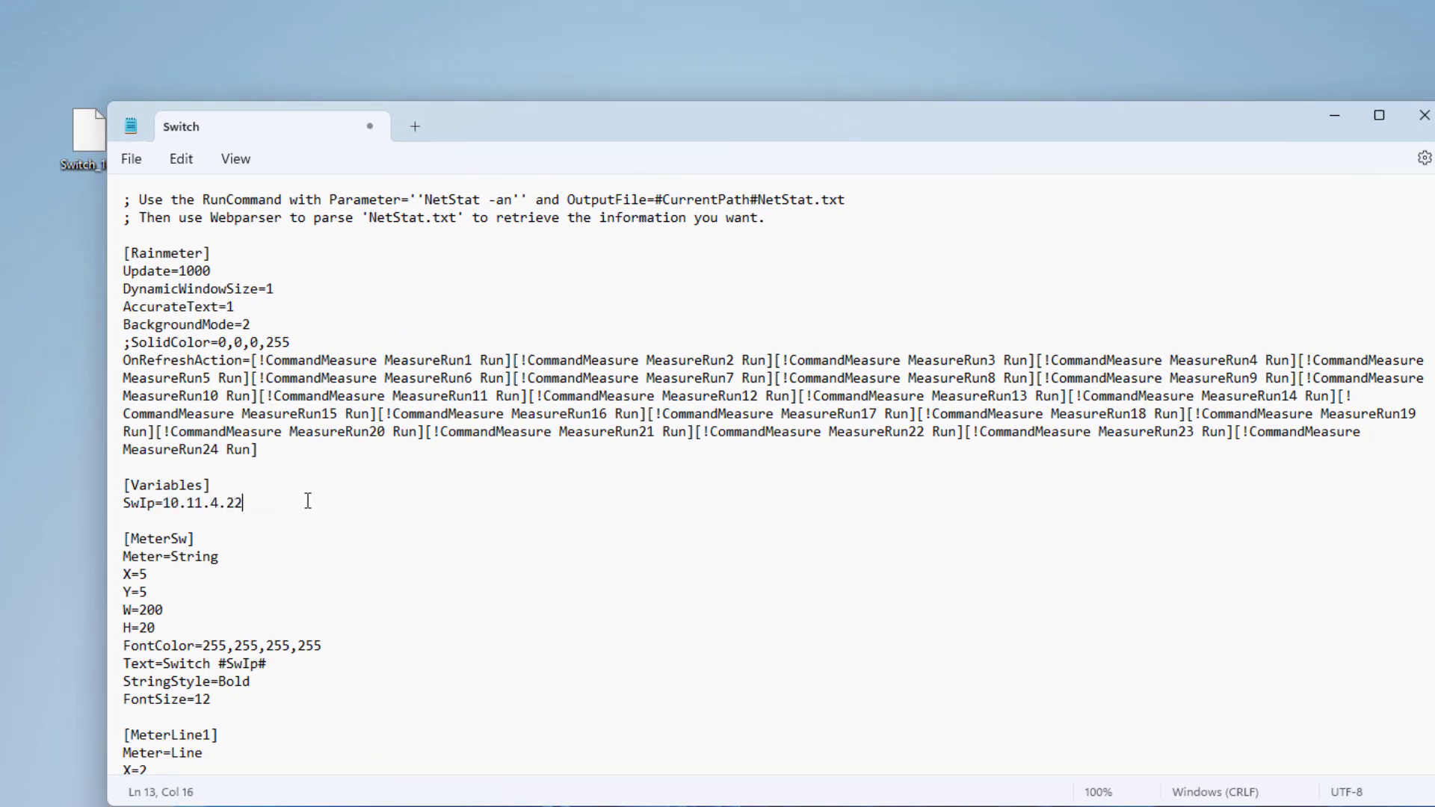
{"action": "triple_click", "coordinate": [172, 501]}
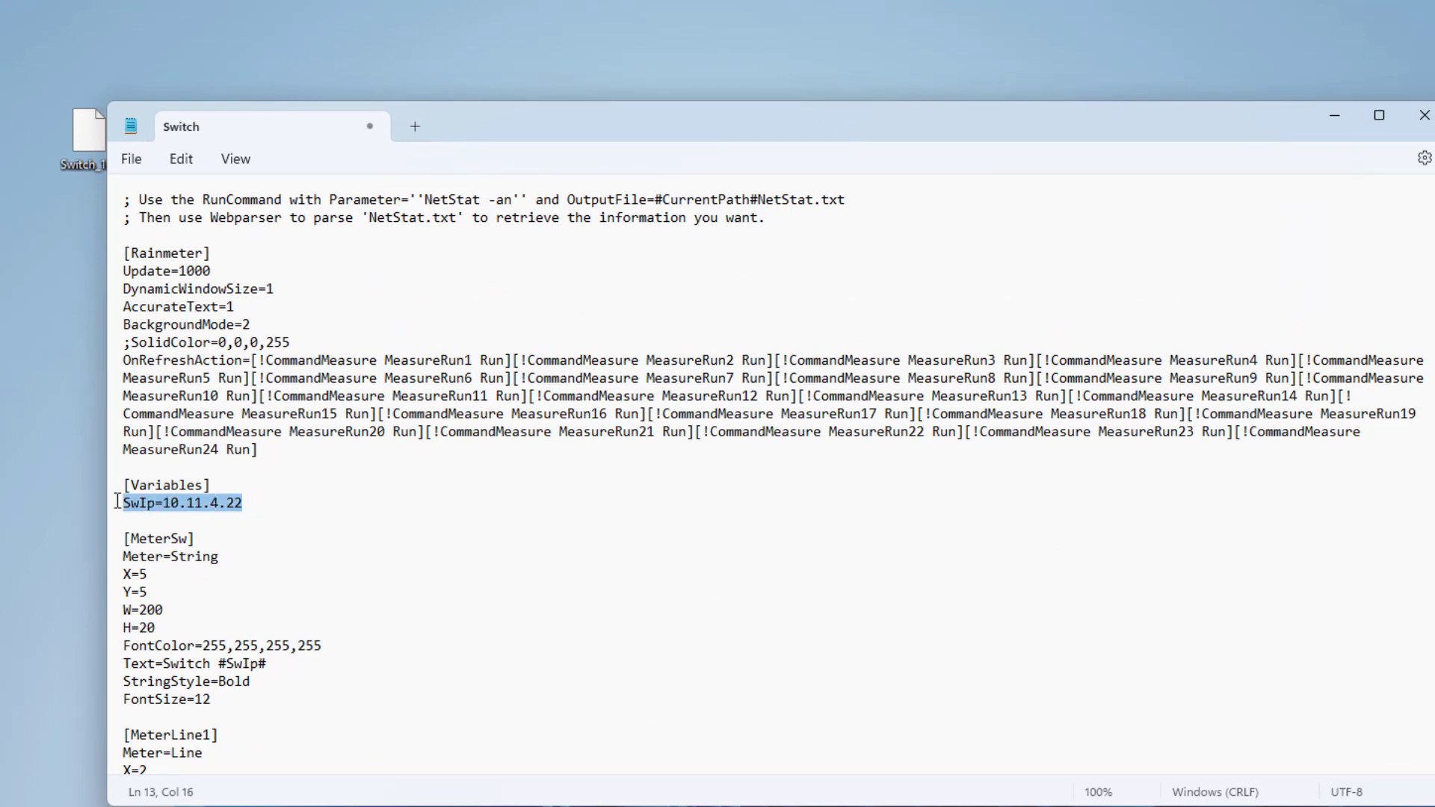
{"action": "left_click", "coordinate": [132, 158]}
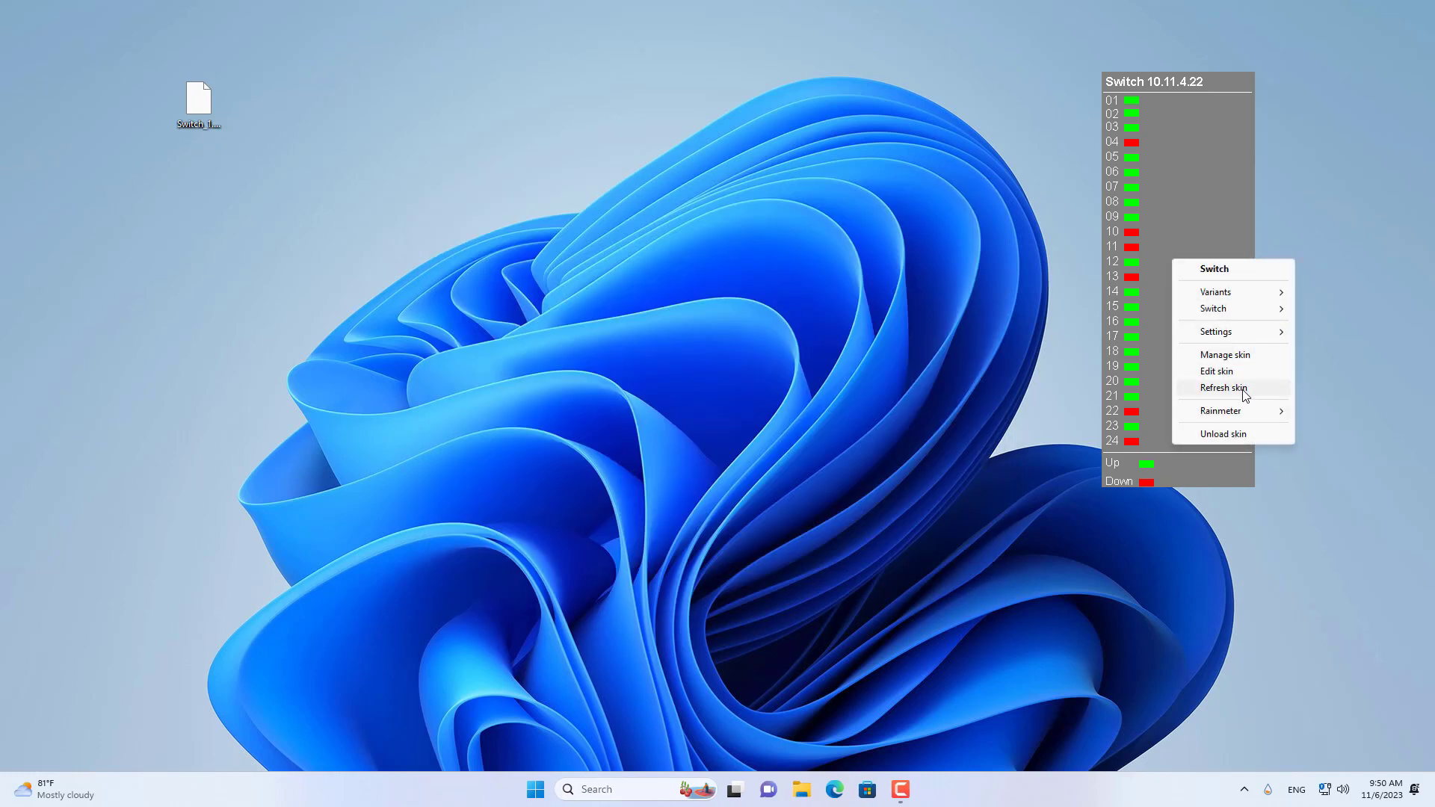
Refresh the Switch skin on the desktop to update the 24 port readings.
{"action": "left_click", "coordinate": [1224, 388]}
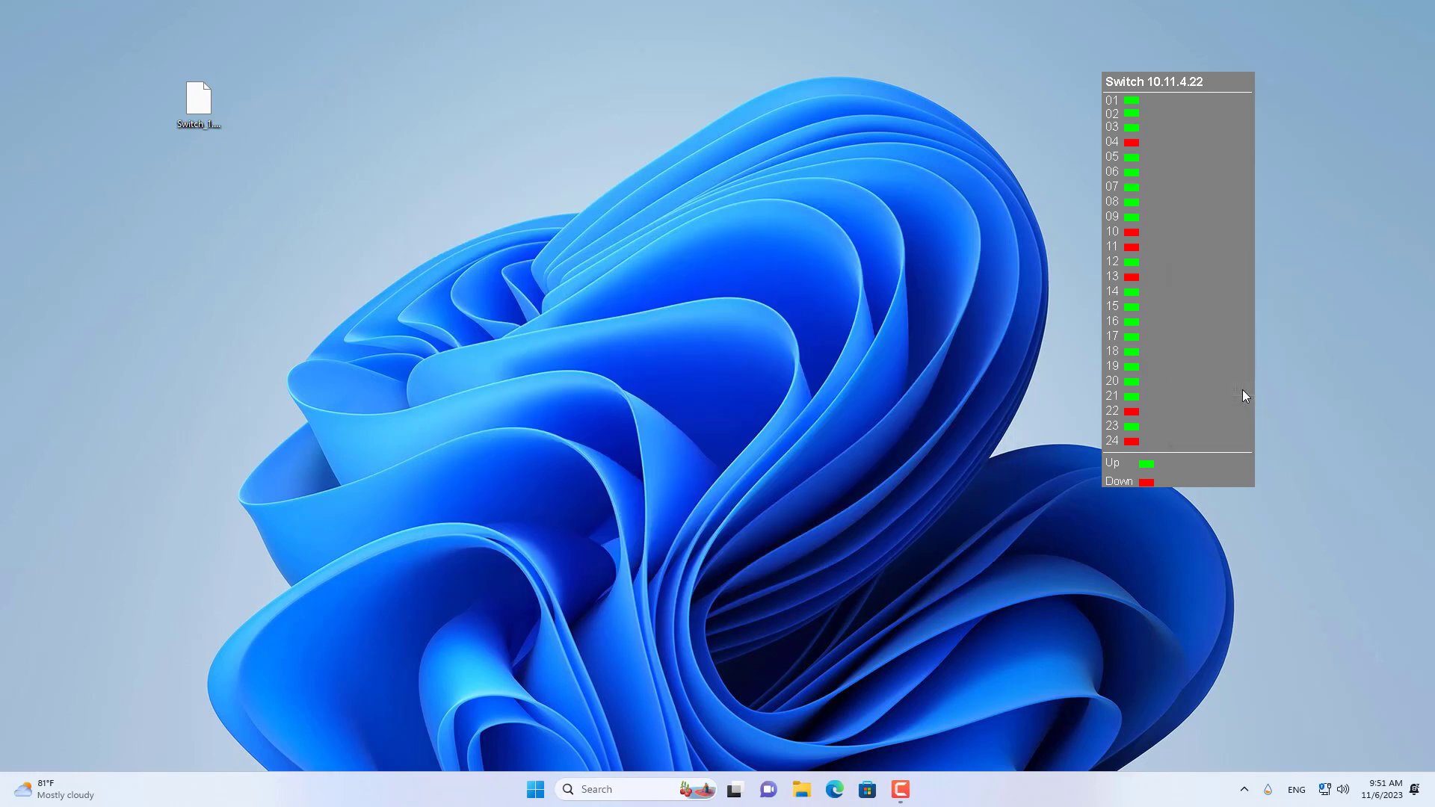